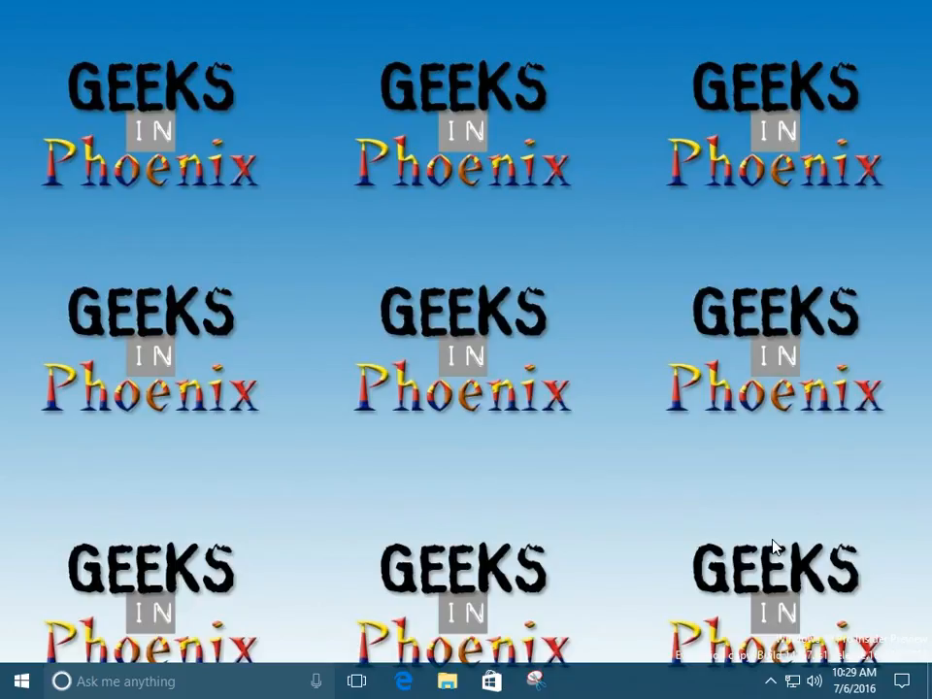
pyautogui.moveTo(813, 516)
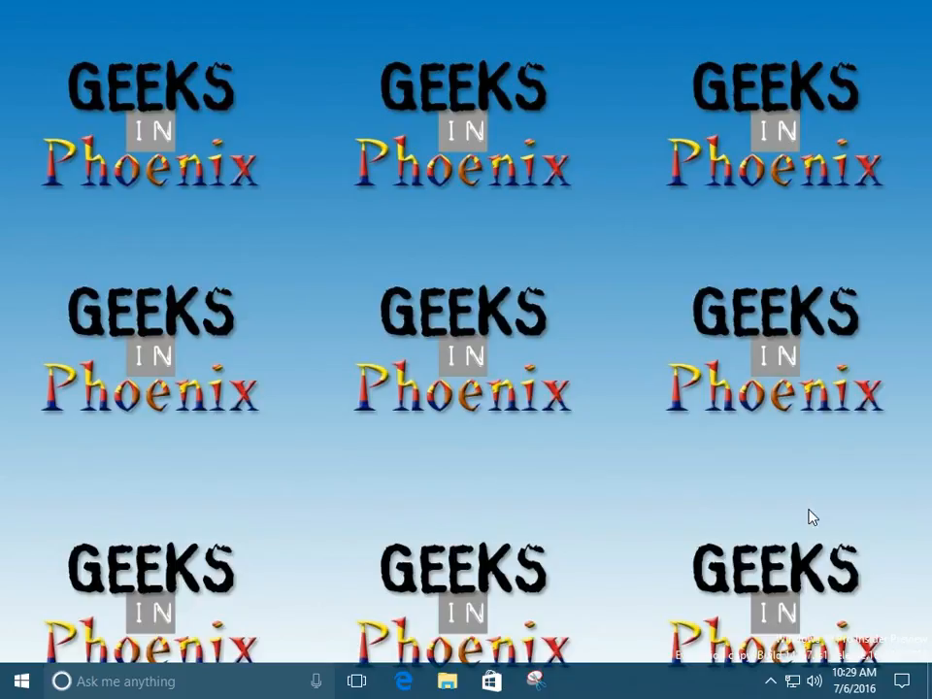
pyautogui.moveTo(484, 499)
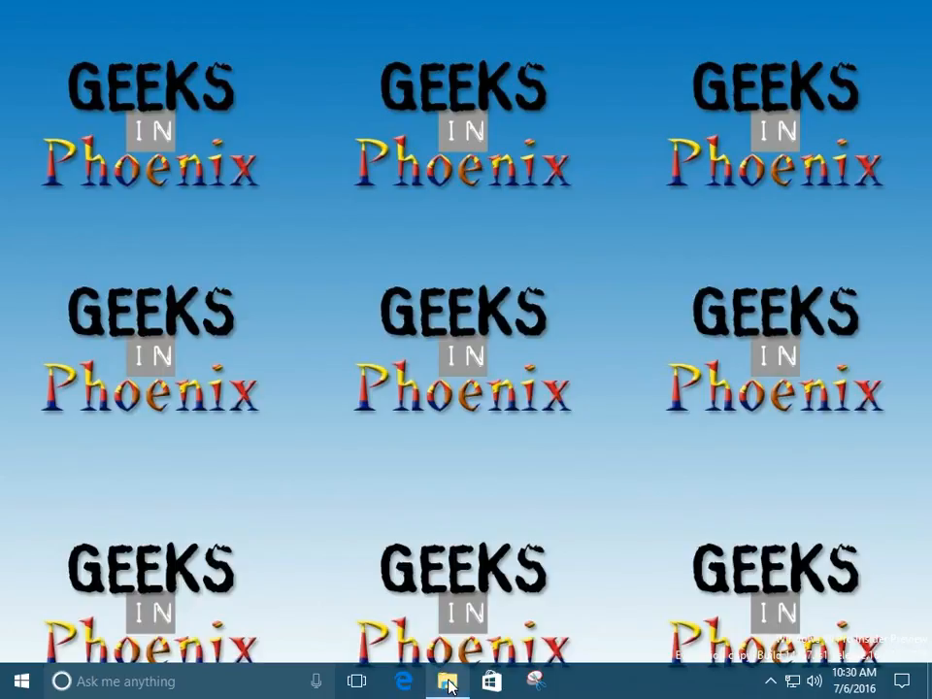
# Click the File Explorer taskbar icon and open then close the Start menu
pyautogui.click(447, 681)
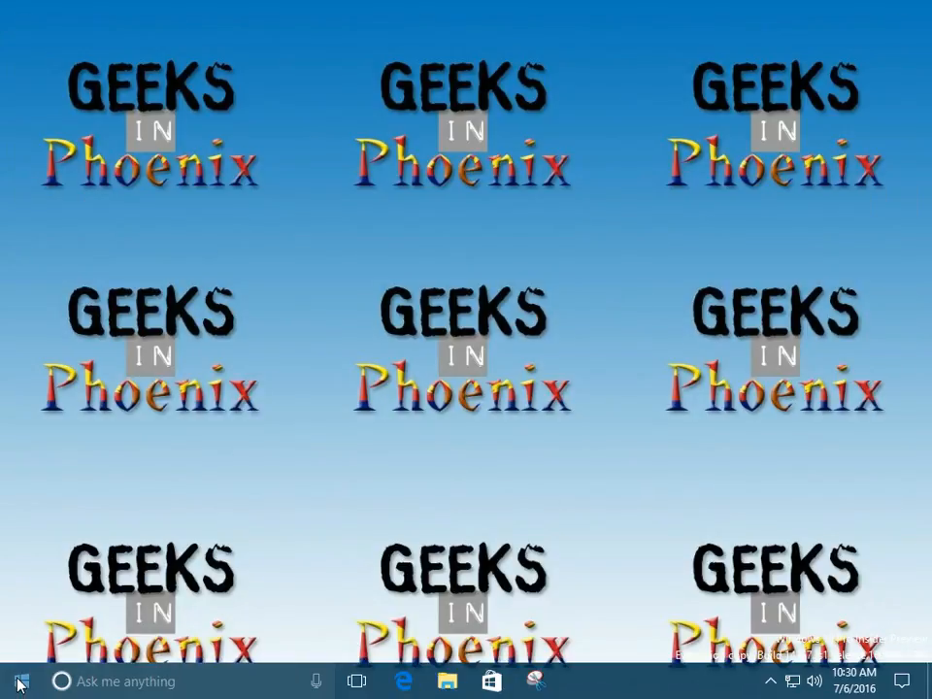
pyautogui.click(15, 681)
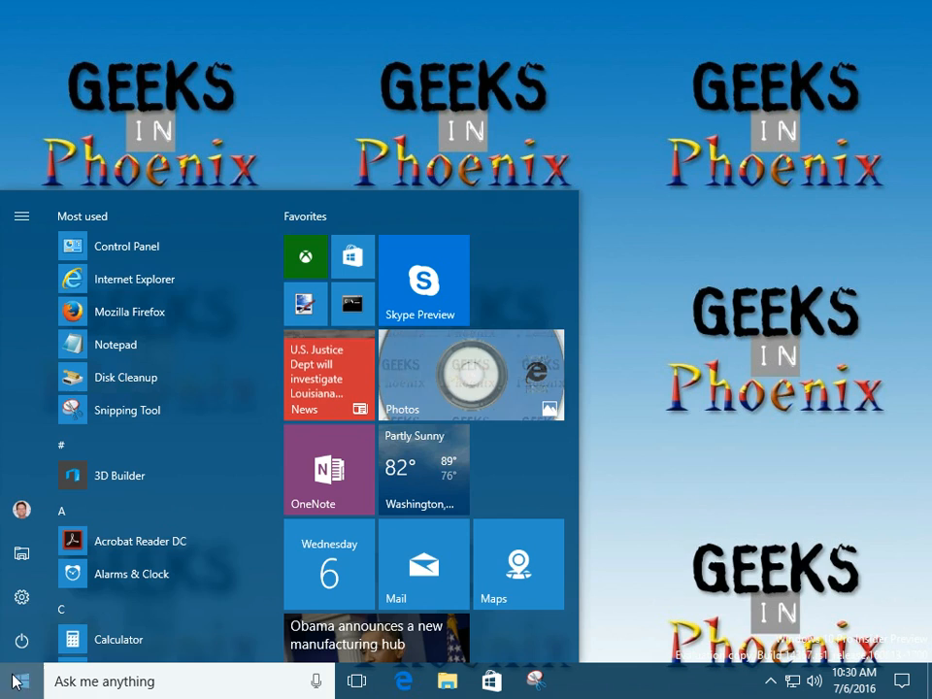
pyautogui.click(17, 681)
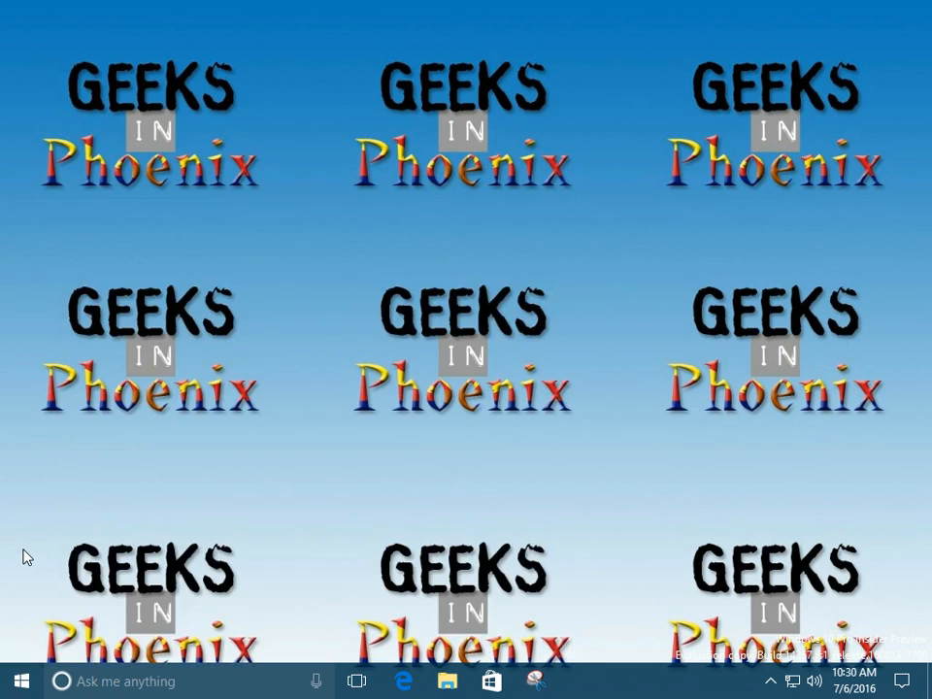
pyautogui.click(447, 681)
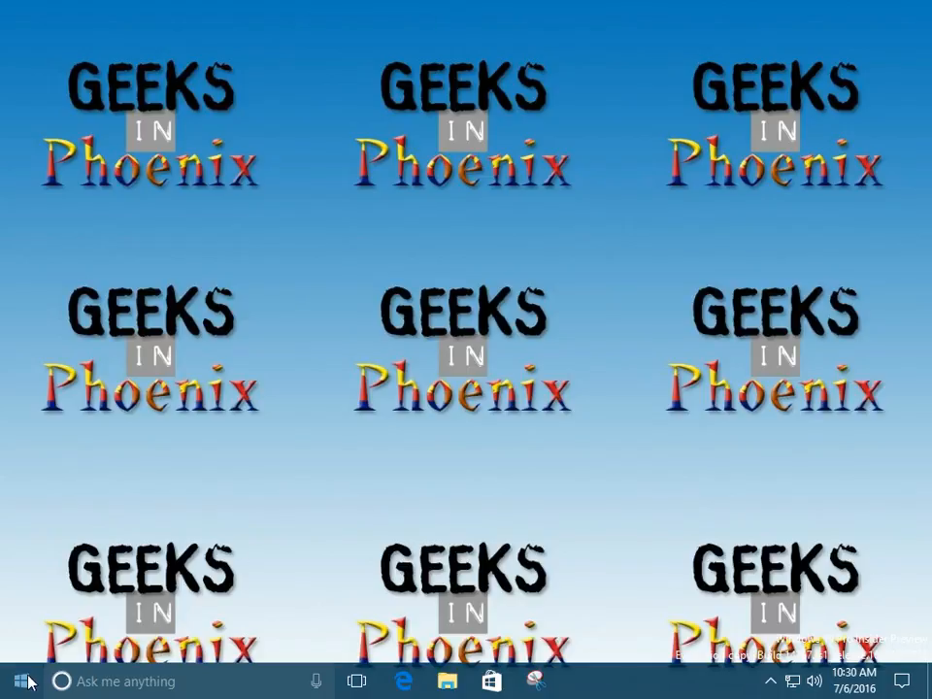
# Launch File Explorer from the Start right-click menu, close it, and reopen it from the taskbar
pyautogui.rightClick(14, 681)
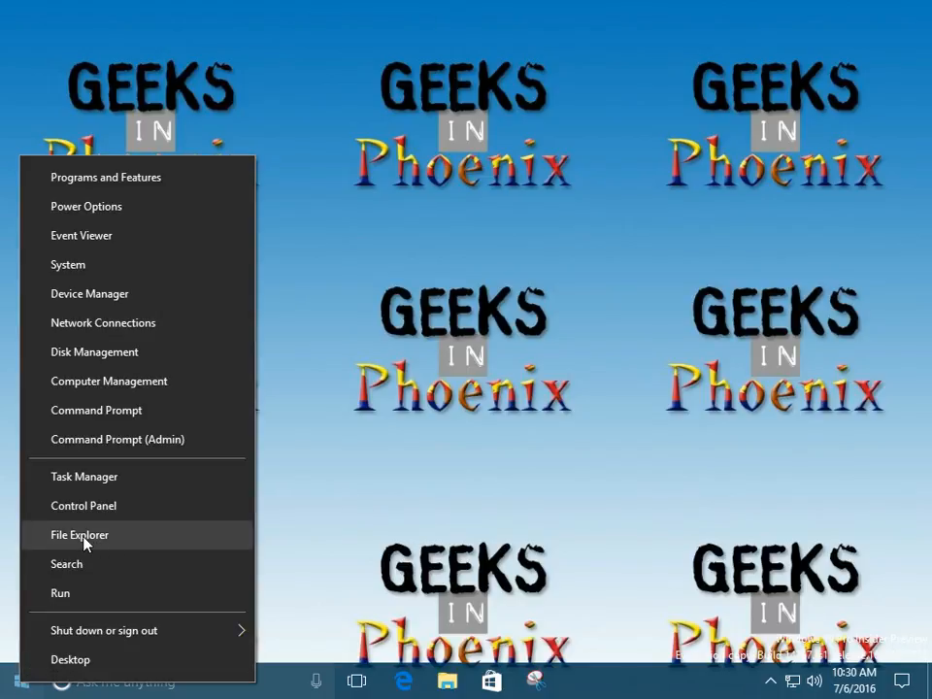
pyautogui.click(80, 535)
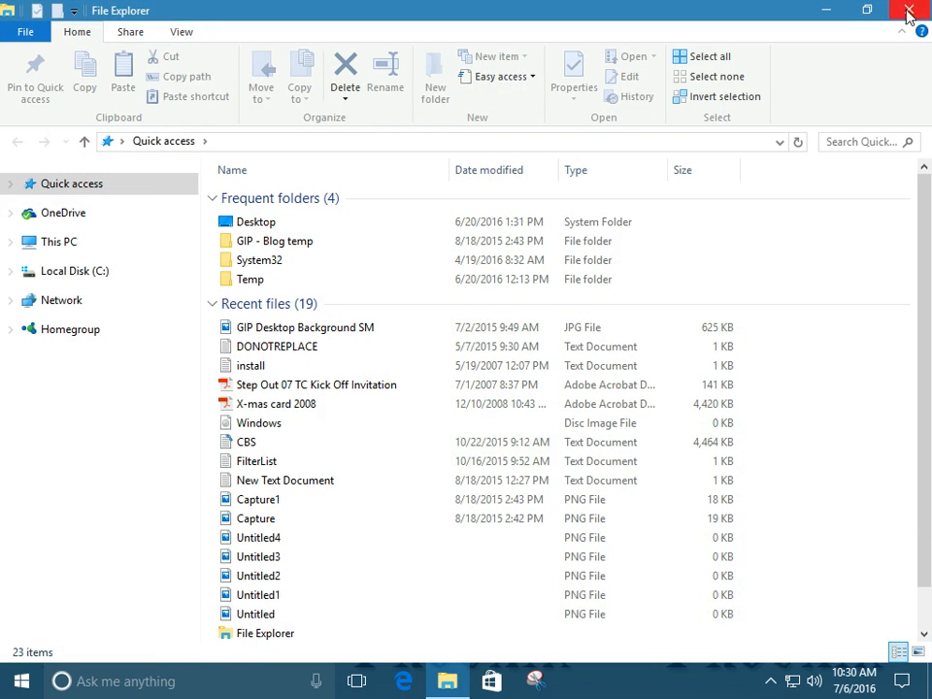
pyautogui.click(909, 11)
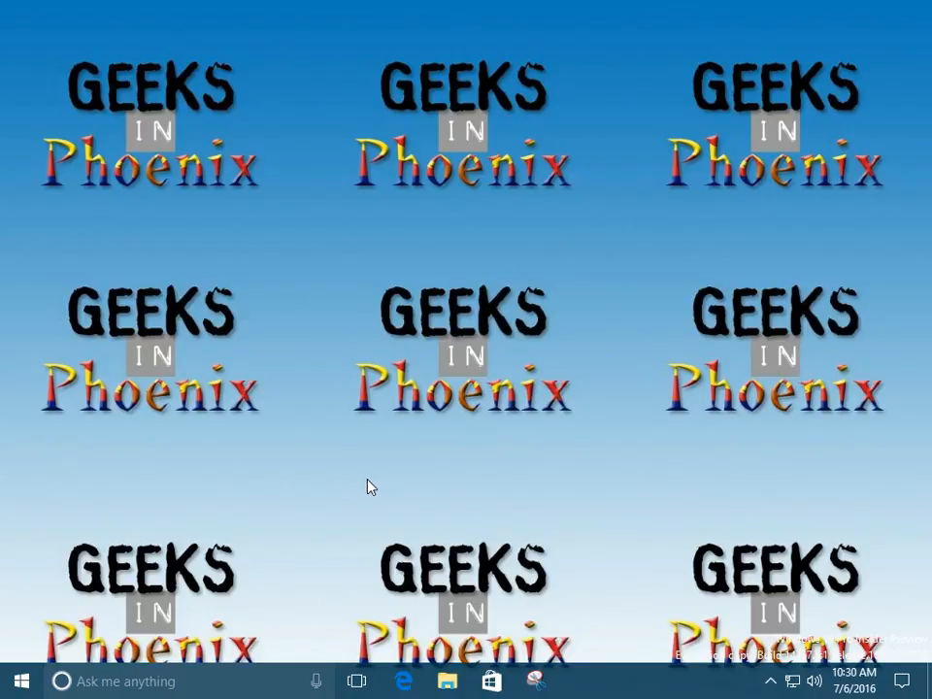
pyautogui.click(447, 680)
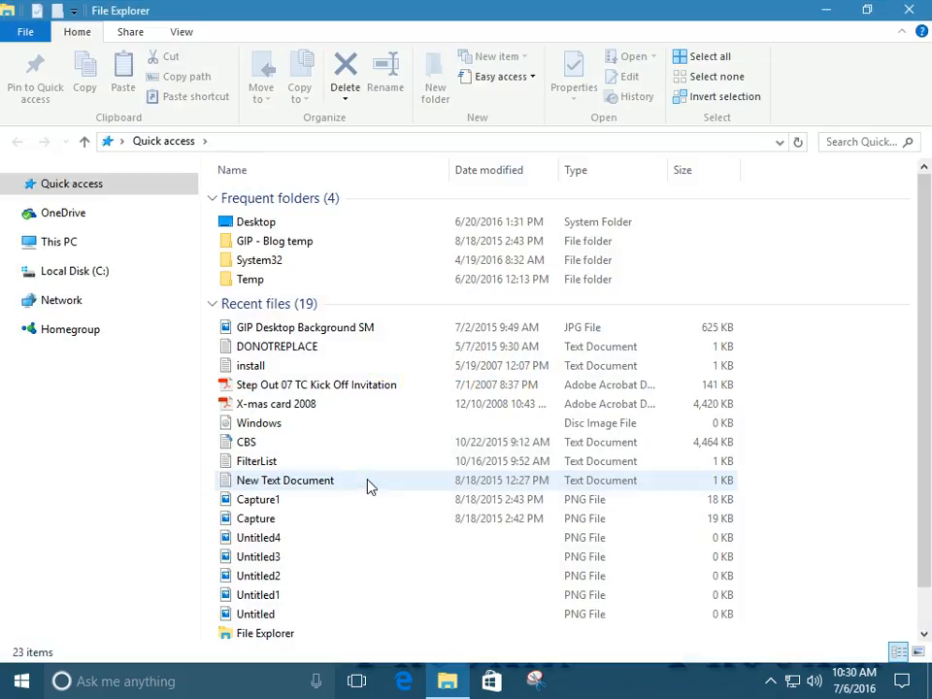
pyautogui.moveTo(369, 484)
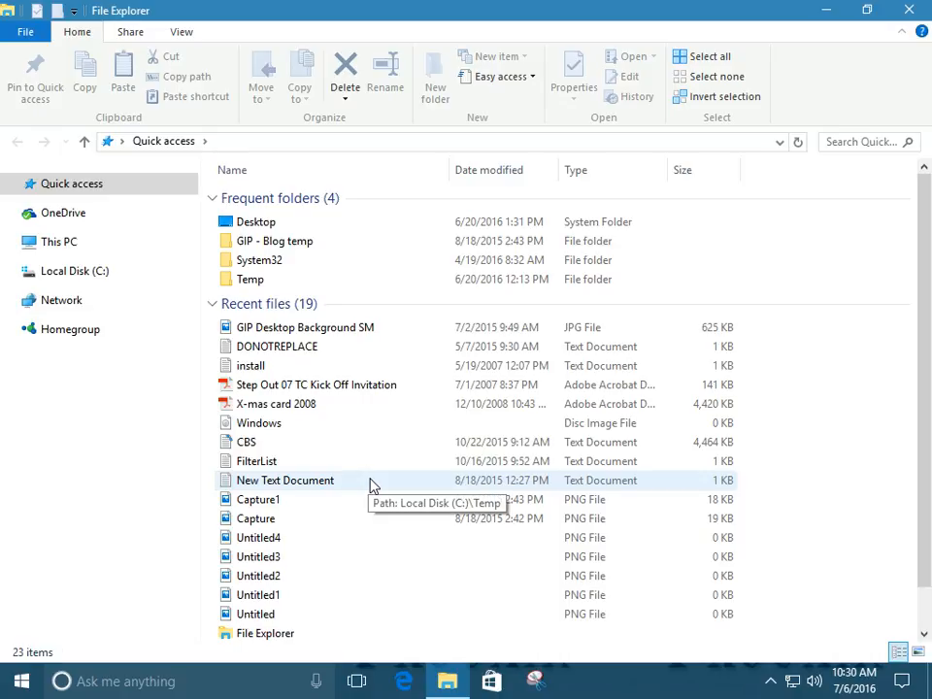
pyautogui.moveTo(206, 41)
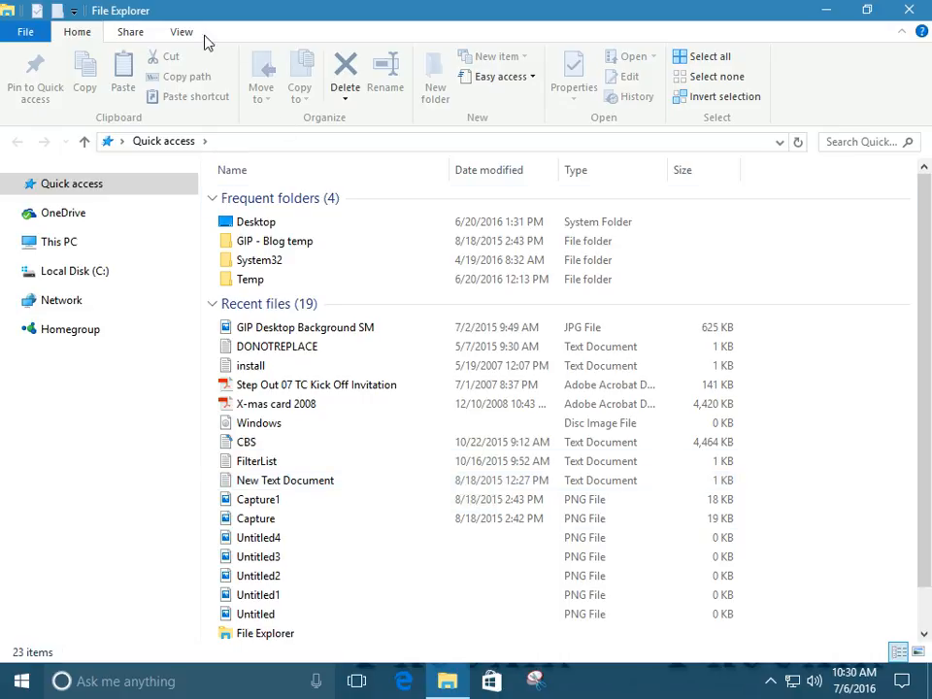
# Turn on Show libraries from the View tab's Navigation pane dropdown
pyautogui.click(182, 32)
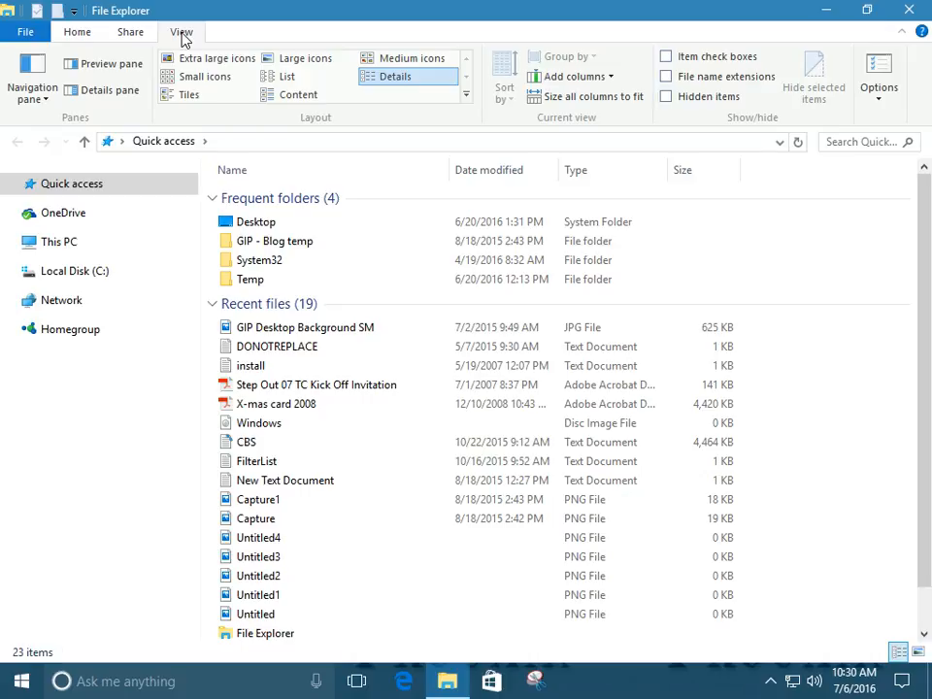
pyautogui.moveTo(898, 102)
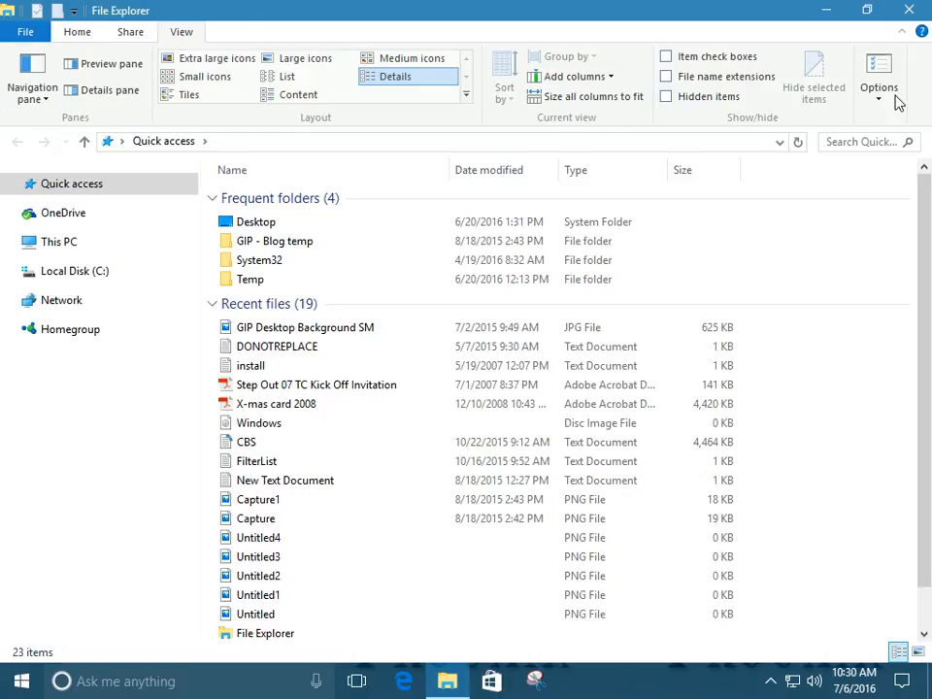
pyautogui.moveTo(356, 44)
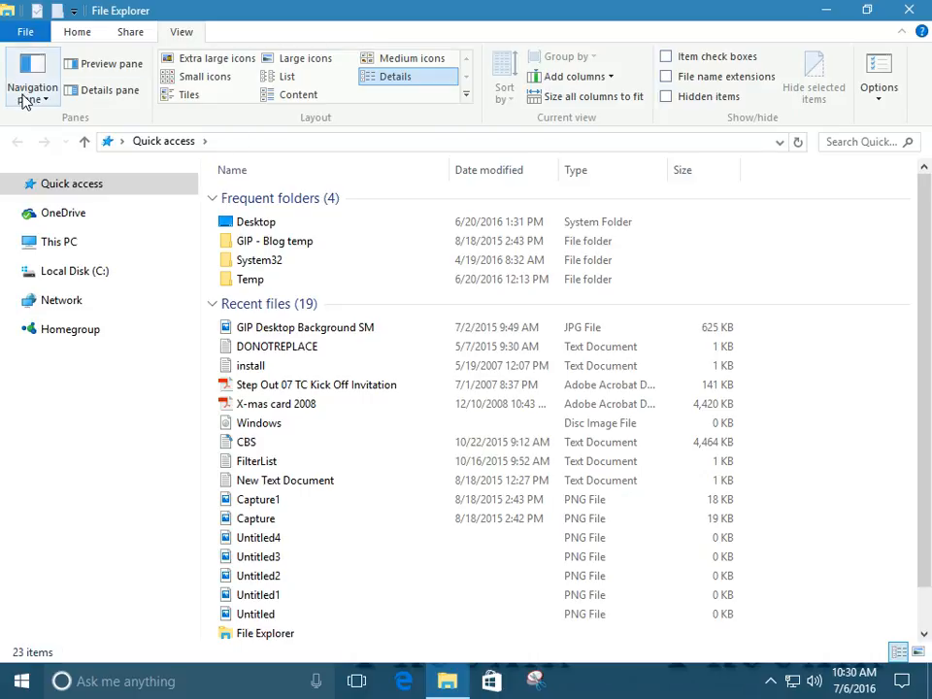
pyautogui.click(32, 76)
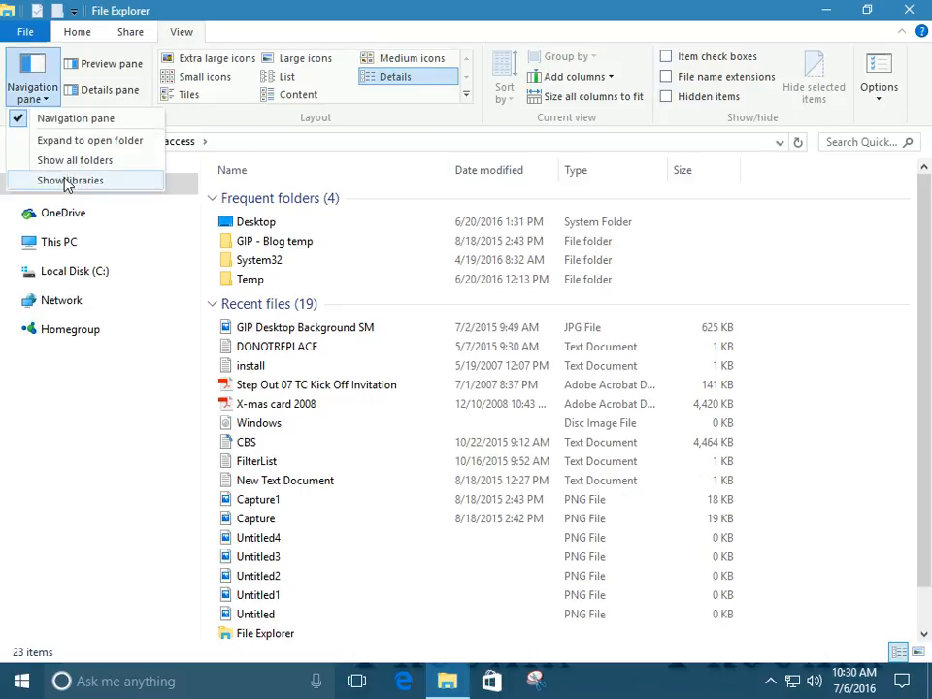
pyautogui.click(69, 179)
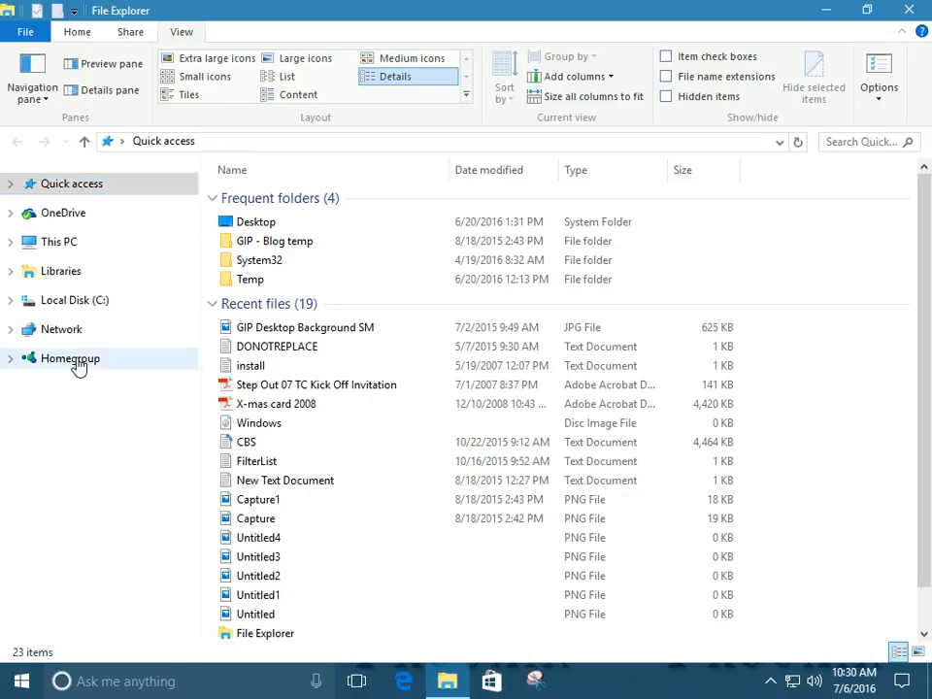
pyautogui.click(9, 271)
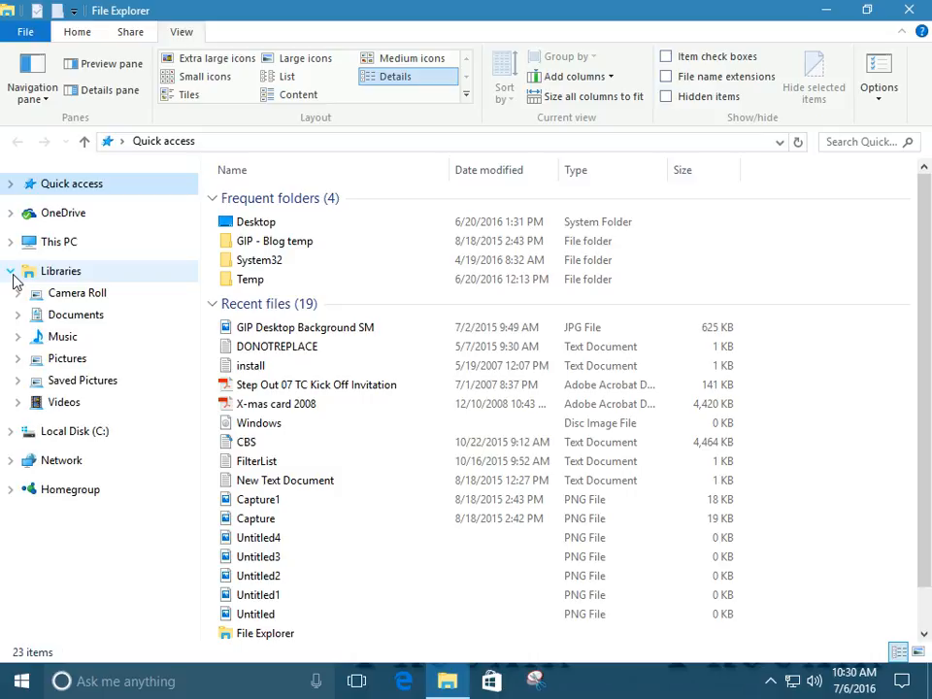
pyautogui.click(11, 271)
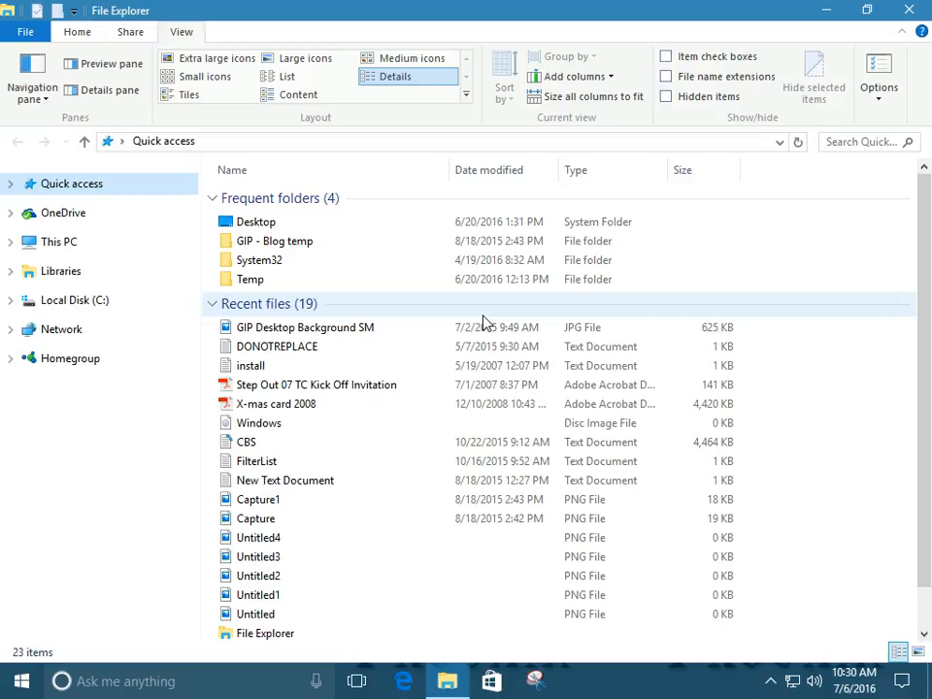
pyautogui.click(256, 518)
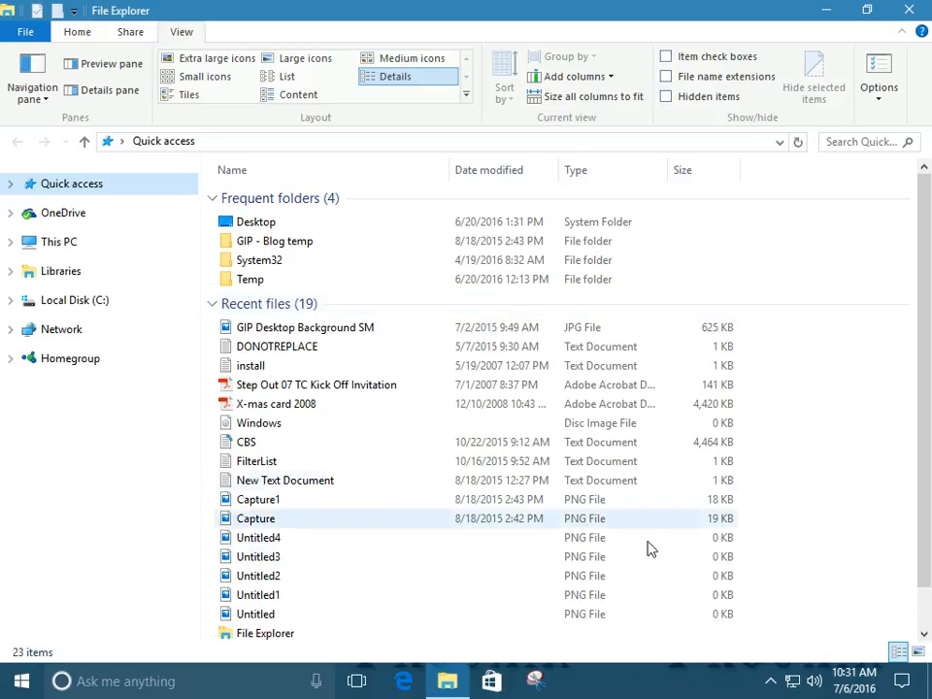